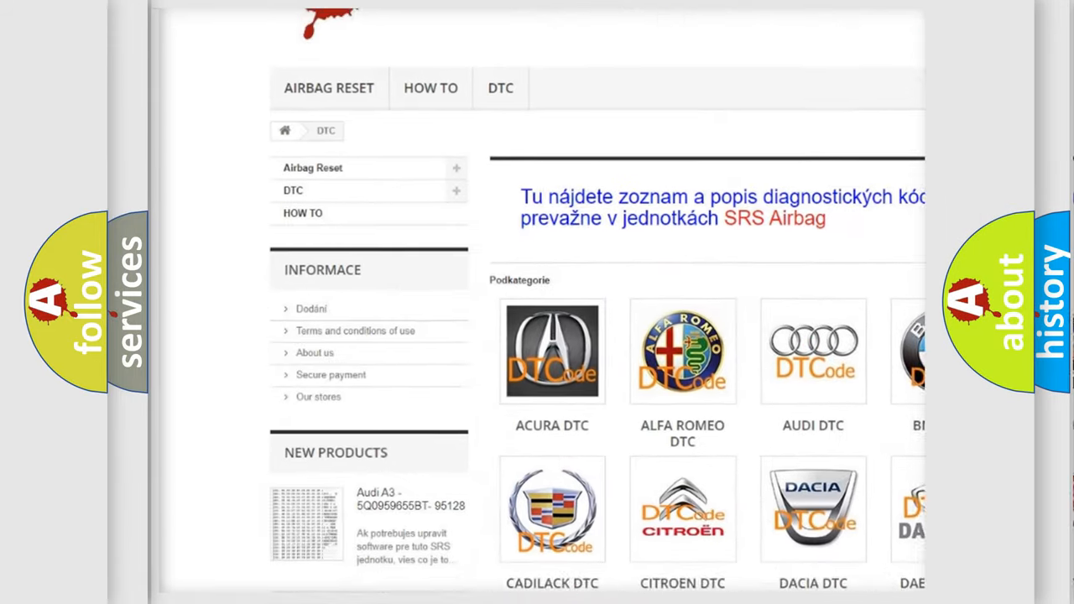
pyautogui.scroll(-3)
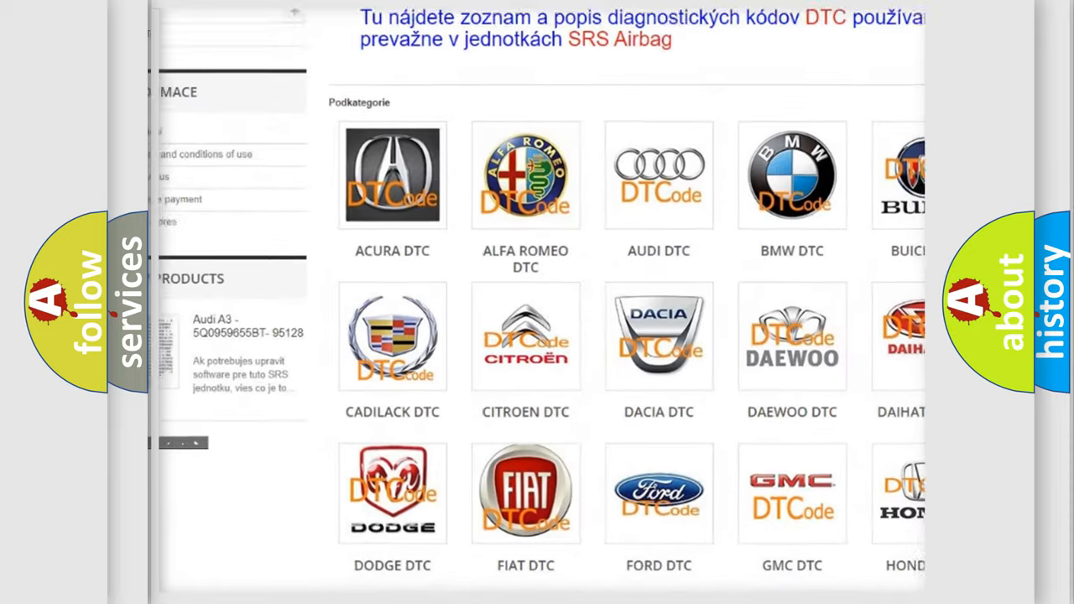
pyautogui.scroll(-3)
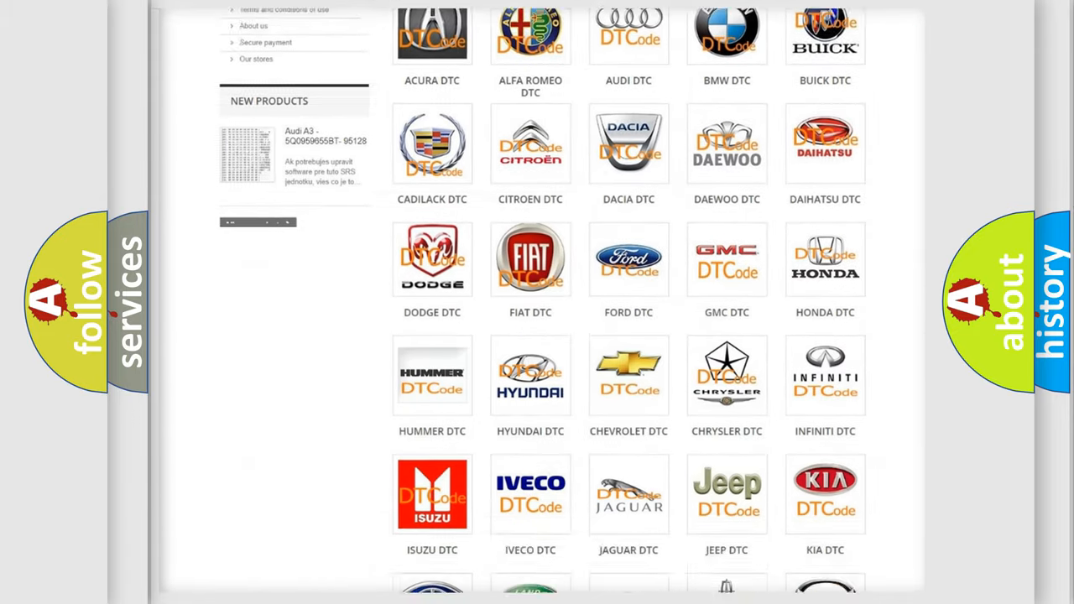
pyautogui.scroll(-3)
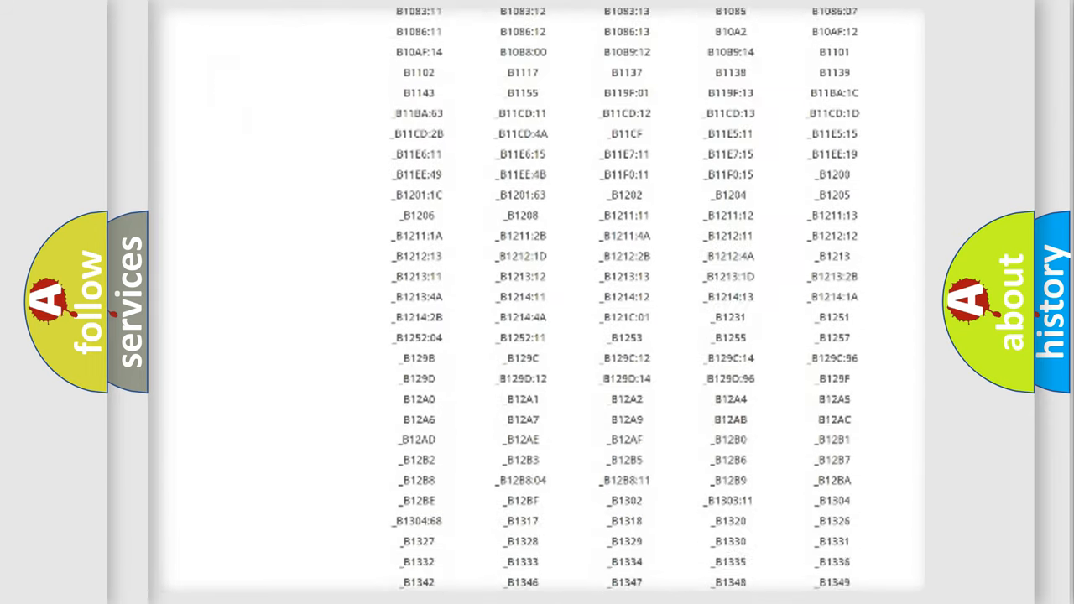
pyautogui.scroll(-3)
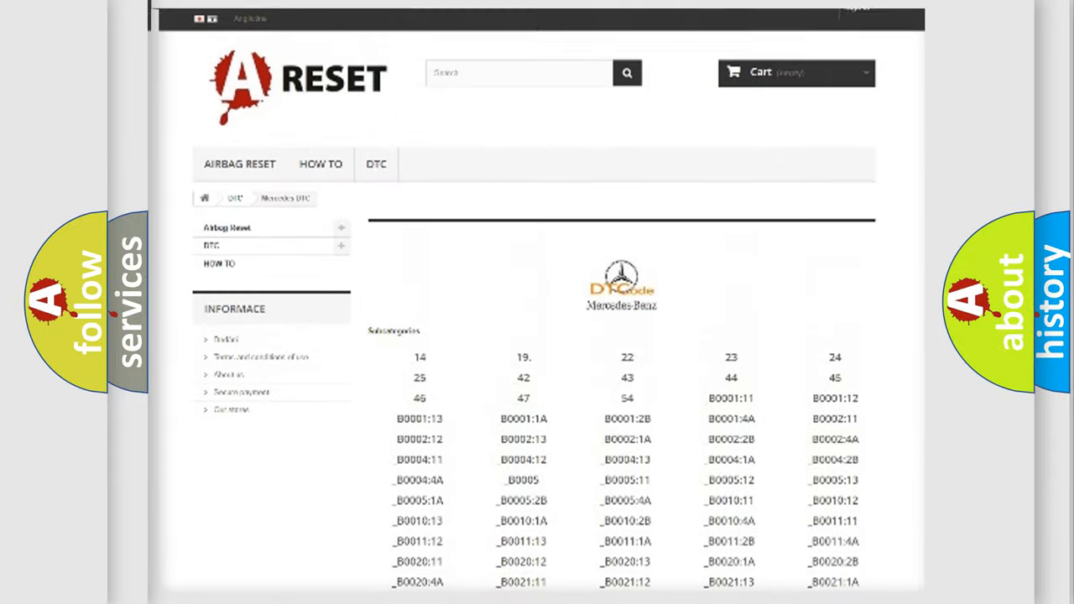
pyautogui.scroll(3)
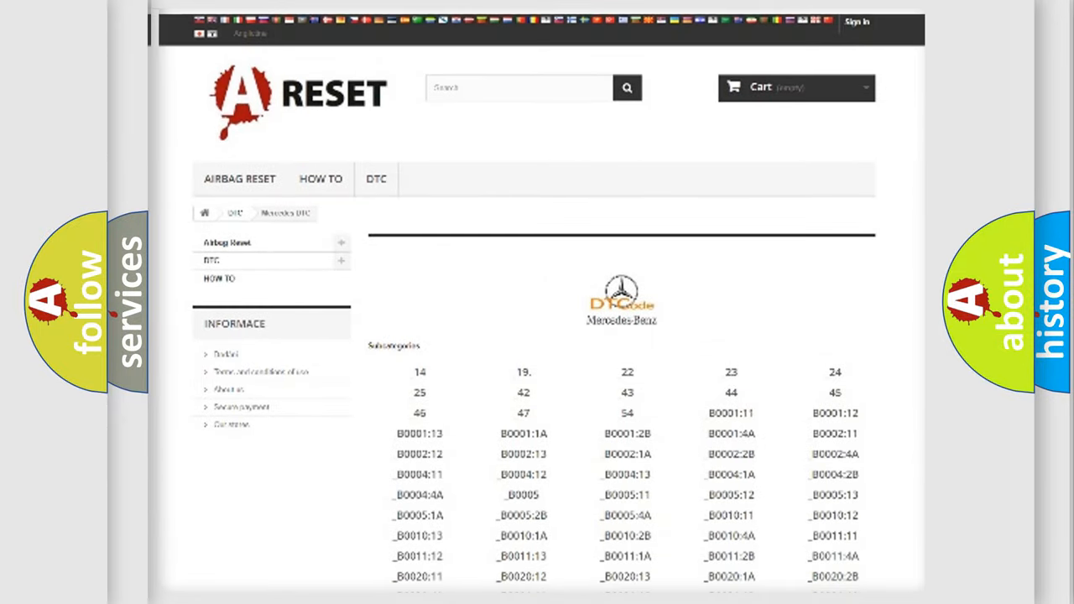